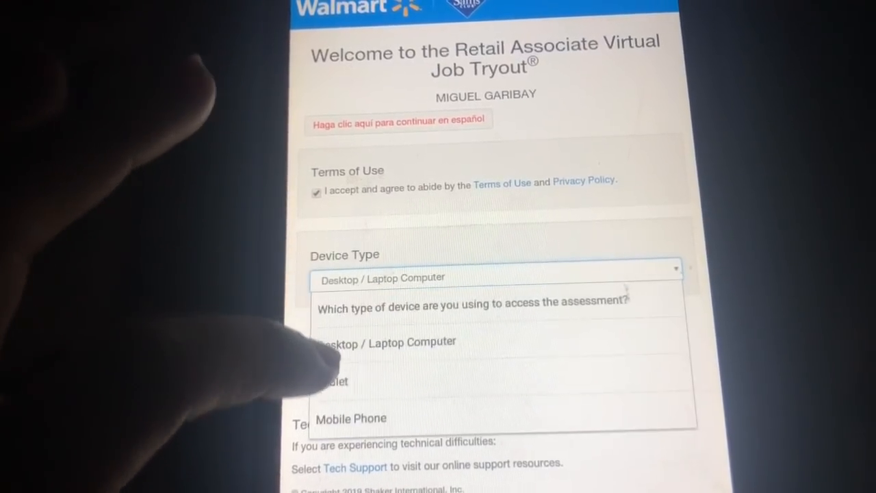
Step: Select the device type in use from the welcome page's Device Type dropdown
{"action": "left_click", "coordinate": [334, 381]}
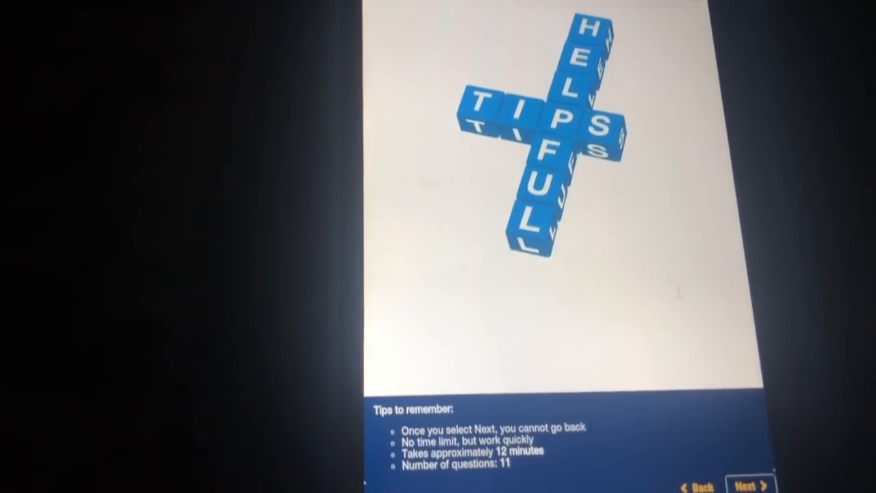
Step: Advance past the tips page and mark a response on the coworker-help scenario
{"action": "left_click", "coordinate": [754, 487]}
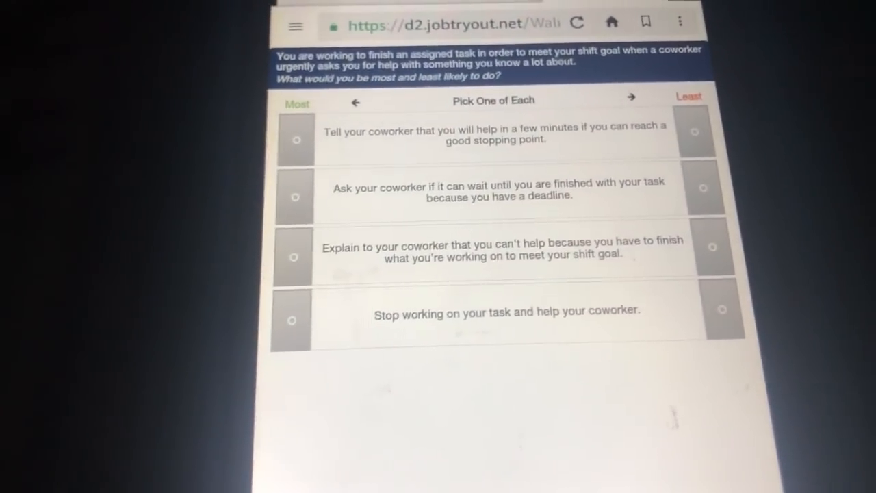
{"action": "left_click", "coordinate": [717, 210]}
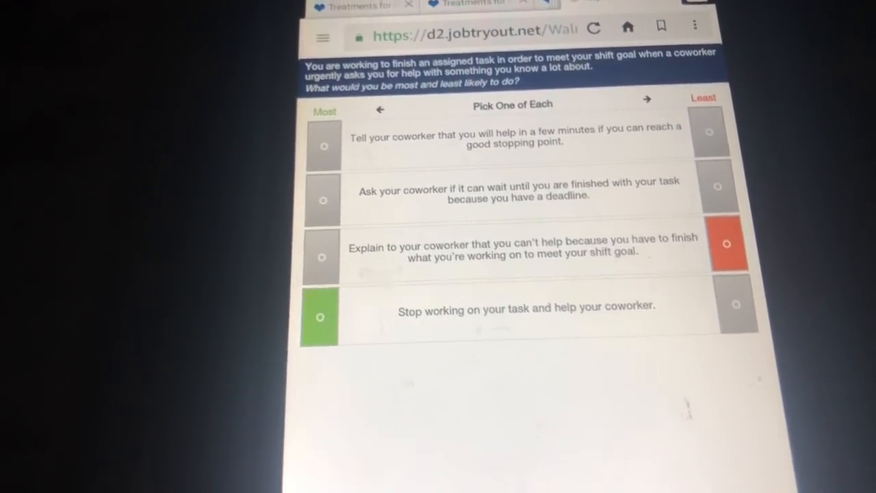
{"action": "scroll", "scroll_direction": "down", "scroll_amount": 3}
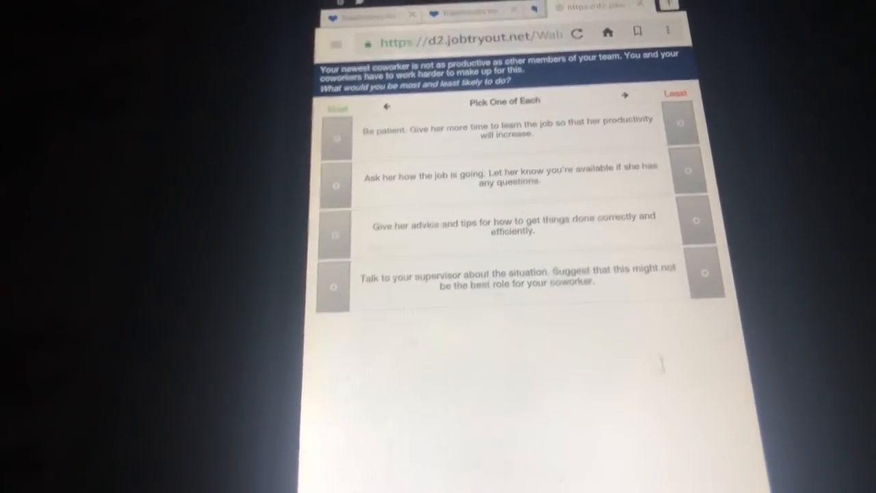
Step: Mark a Most or Least response on the newest-coworker productivity scenario
{"action": "left_click", "coordinate": [459, 162]}
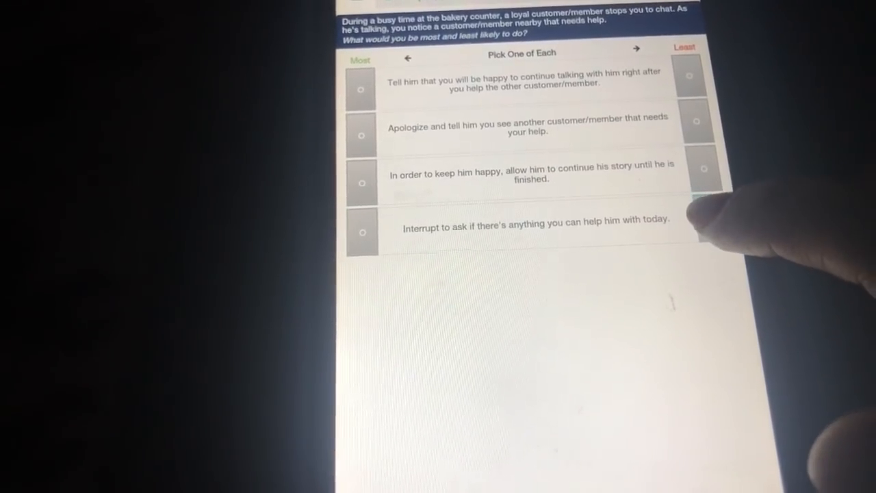
Step: Mark a Most or Least response on the bakery counter chatty-customer scenario
{"action": "left_click", "coordinate": [702, 216]}
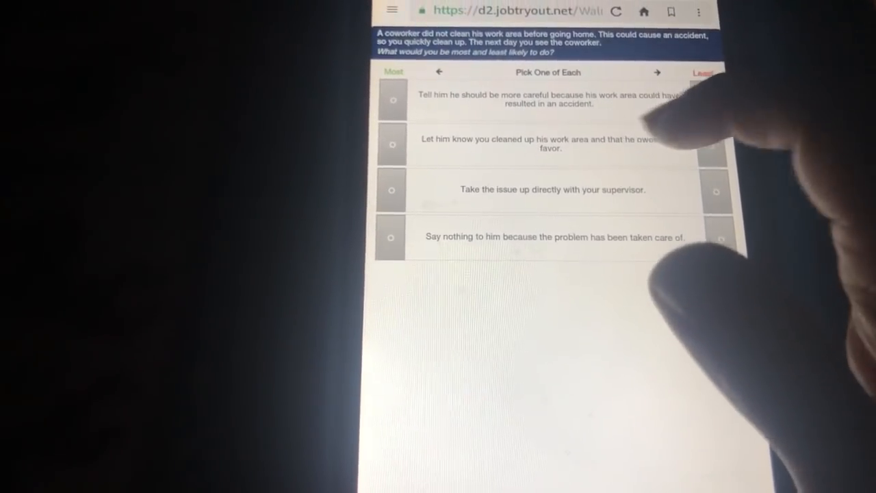
Step: Mark 'he owes you a favor' as Least likely on the uncleaned work area scenario
{"action": "left_click", "coordinate": [703, 144]}
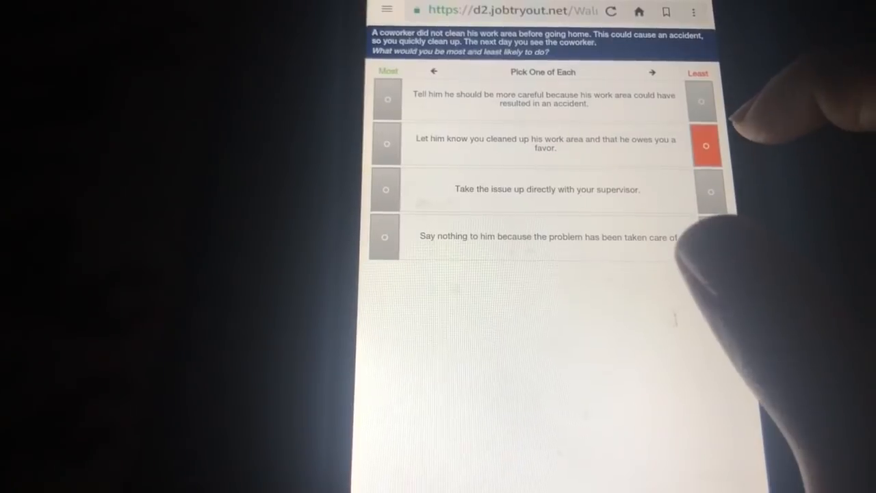